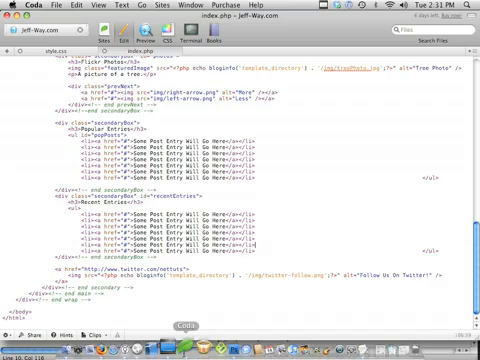
scroll("up", 3)
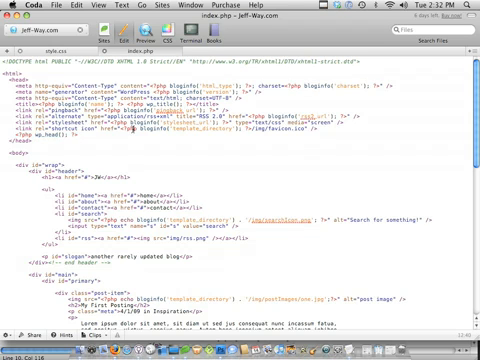
scroll("down", 3)
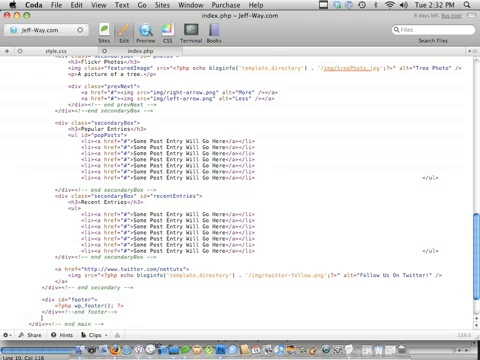
scroll("down", 3)
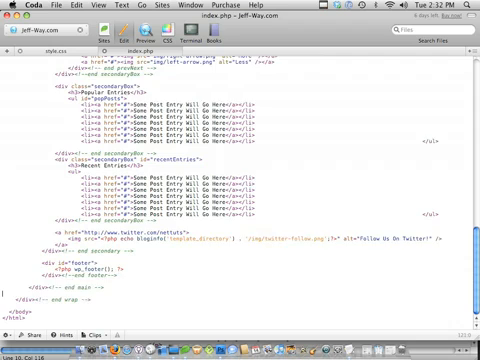
scroll("up", 3)
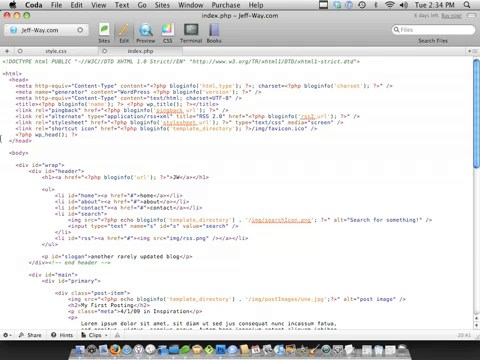
scroll("down", 3)
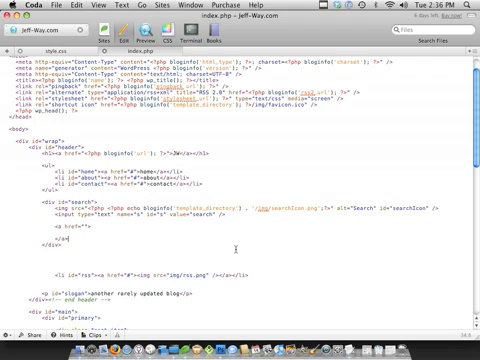
type("<img src=\"img/rss.png\" />")
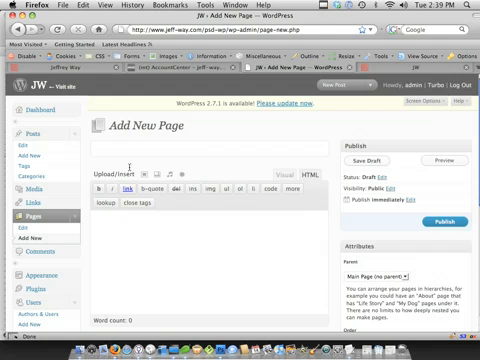
type("Contact")
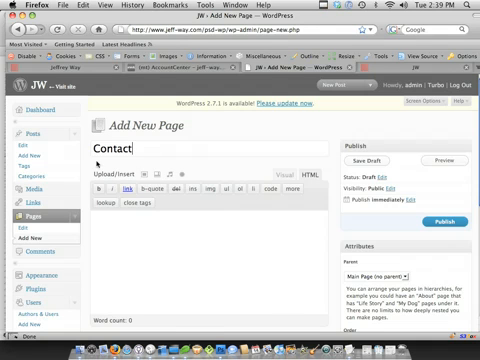
type("bla bla")
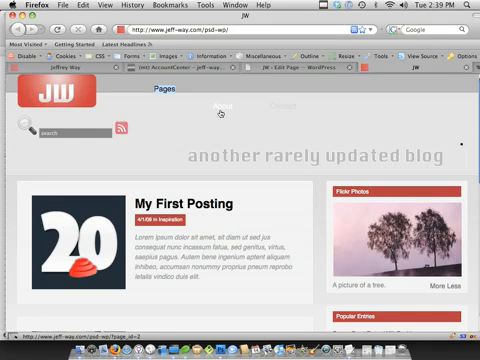
scroll("down", 3)
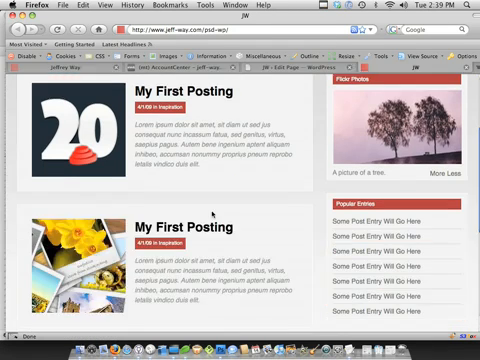
scroll("up", 3)
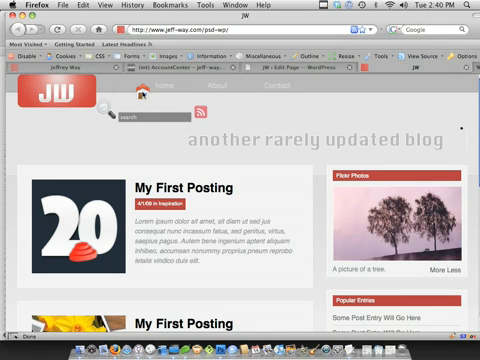
mouse_move(290, 97)
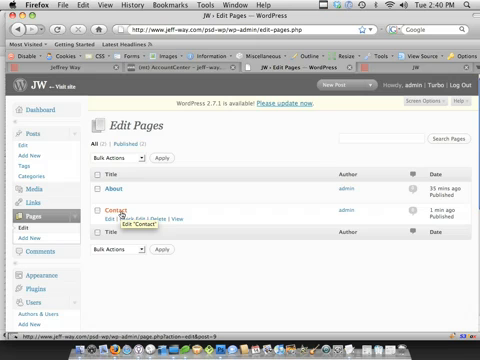
mouse_move(123, 189)
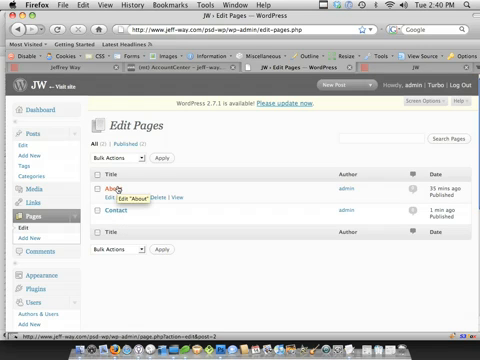